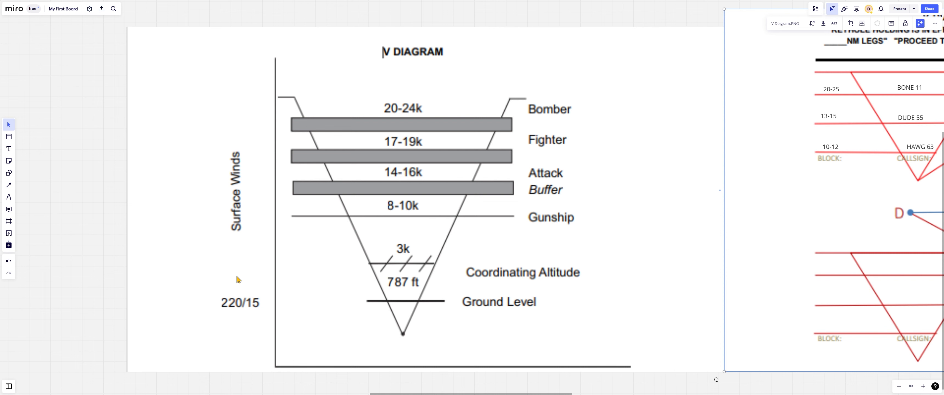
mouse_move(454, 308)
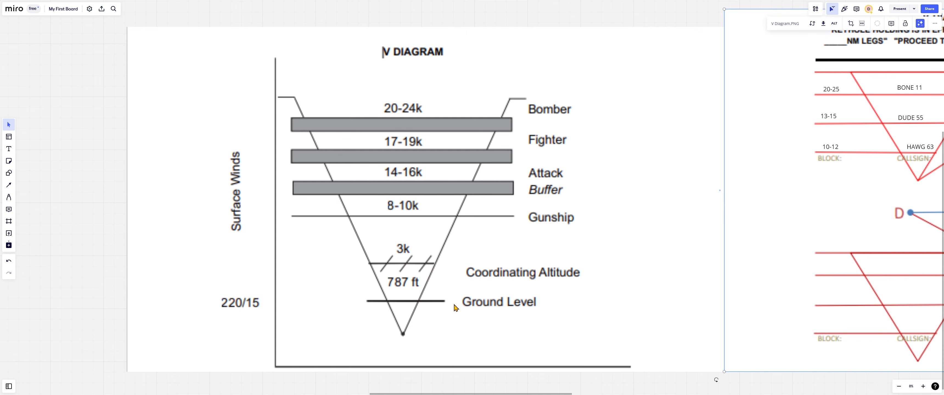
mouse_move(498, 305)
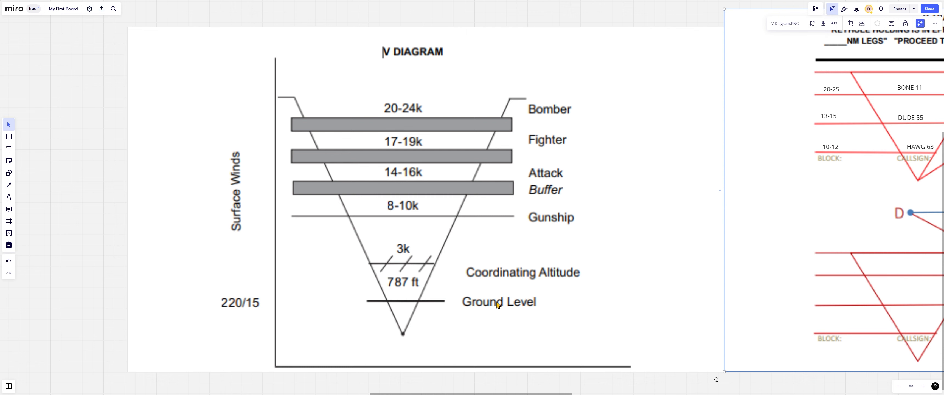
mouse_move(457, 305)
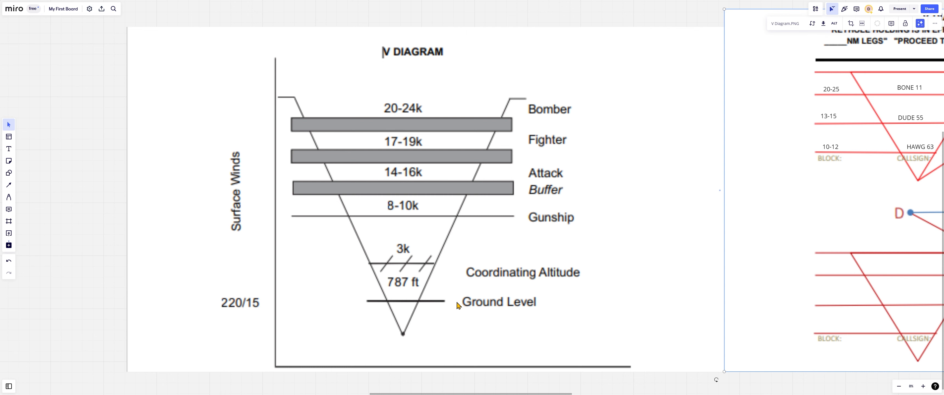
mouse_move(402, 343)
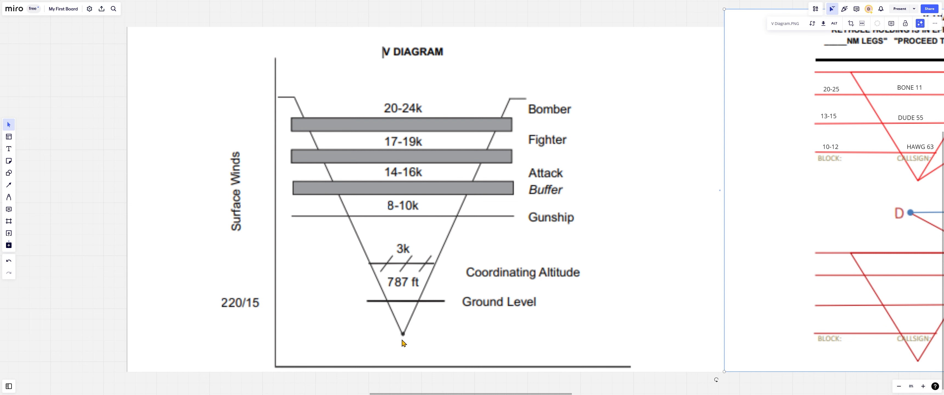
mouse_move(405, 324)
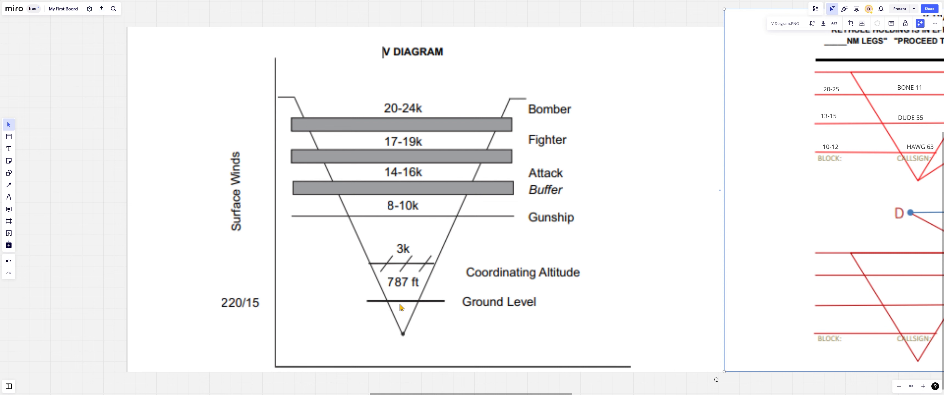
mouse_move(437, 305)
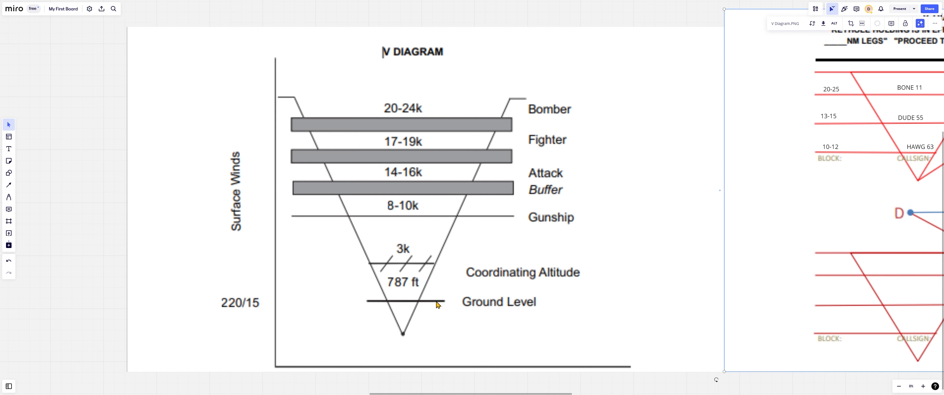
mouse_move(409, 335)
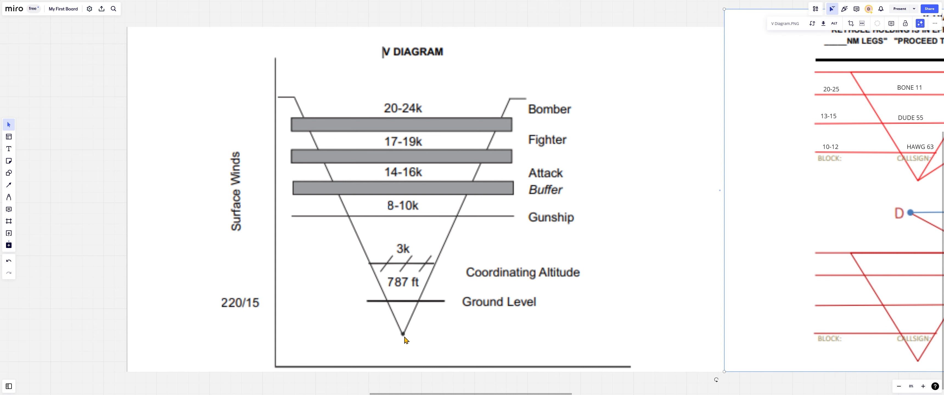
mouse_move(405, 304)
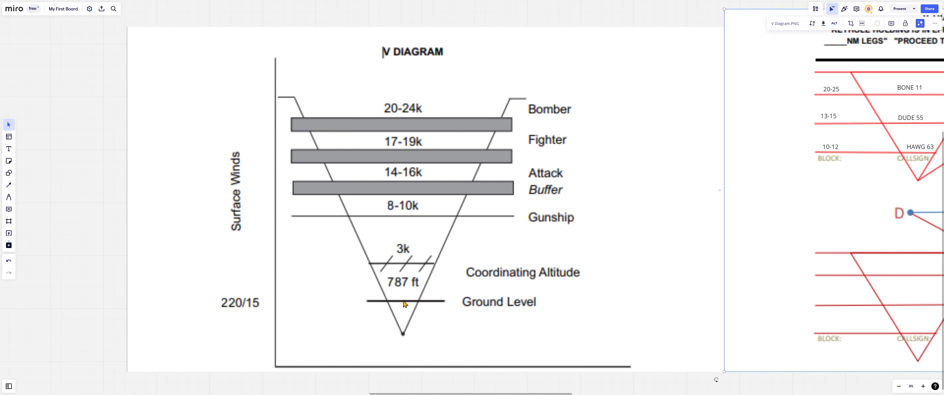
mouse_move(400, 258)
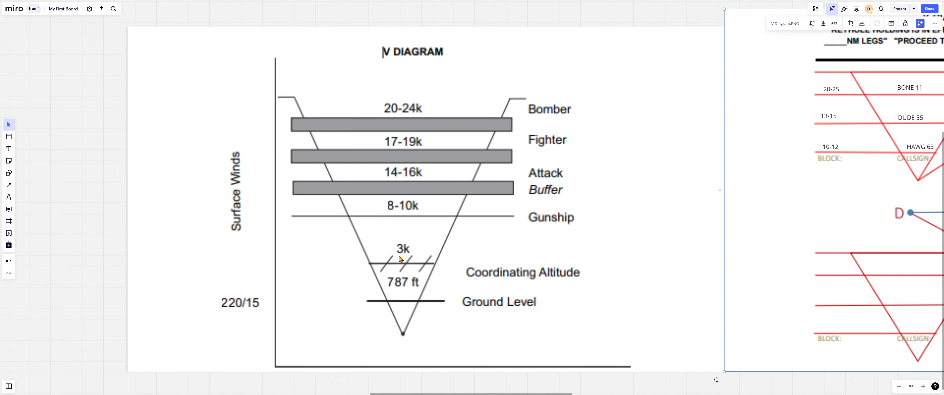
mouse_move(454, 265)
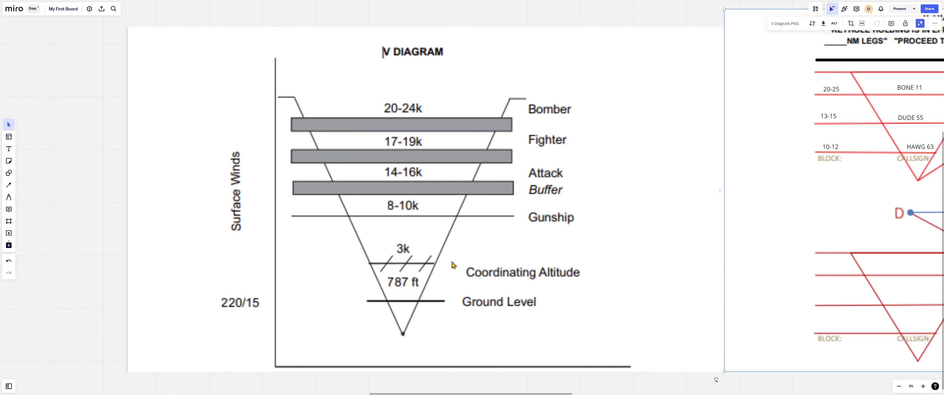
mouse_move(403, 180)
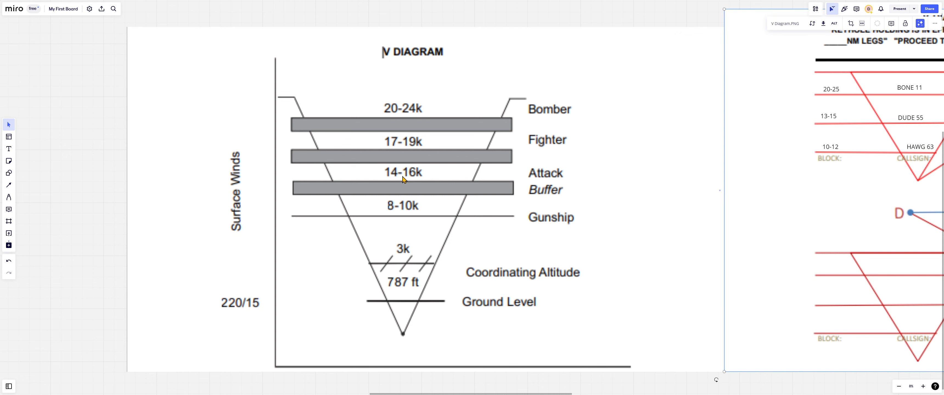
mouse_move(500, 88)
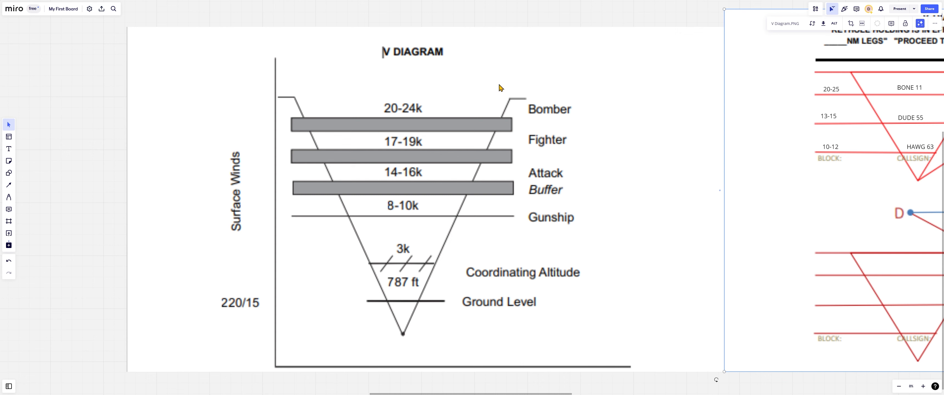
mouse_move(544, 222)
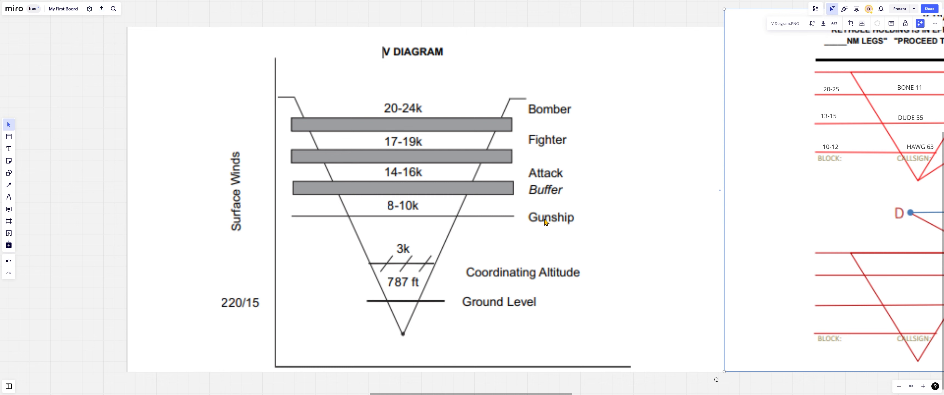
mouse_move(576, 97)
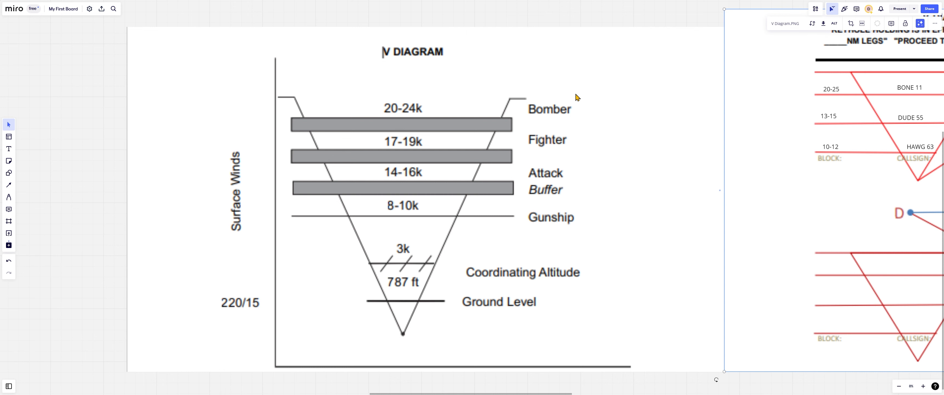
mouse_move(630, 167)
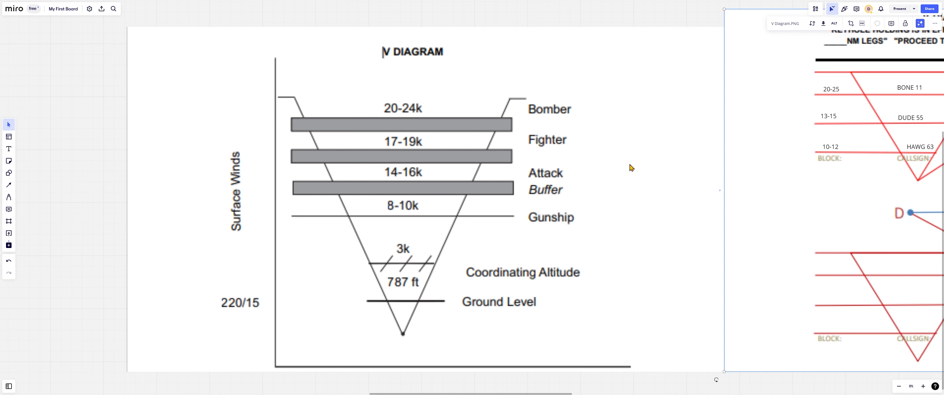
mouse_move(550, 203)
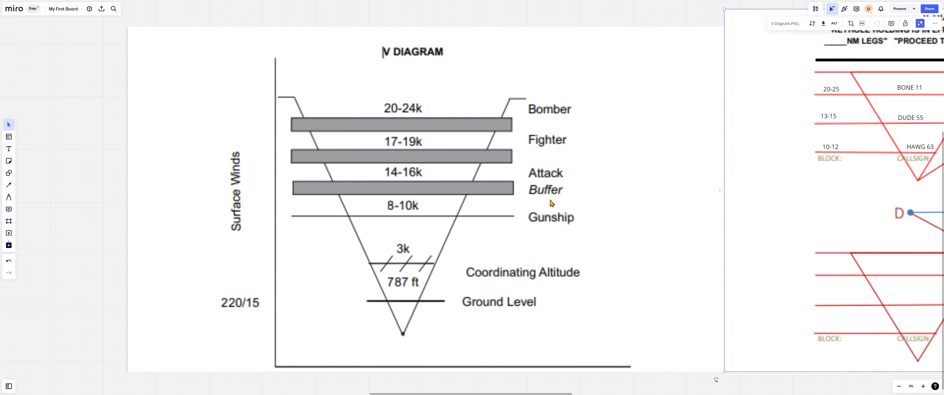
mouse_move(542, 228)
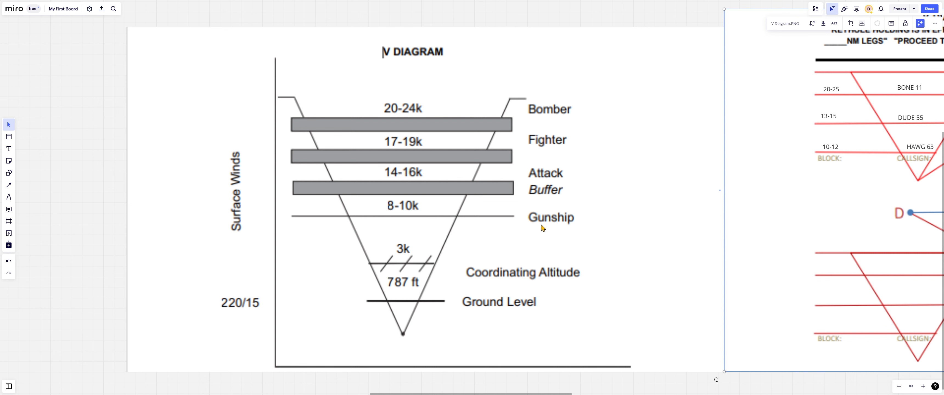
mouse_move(540, 232)
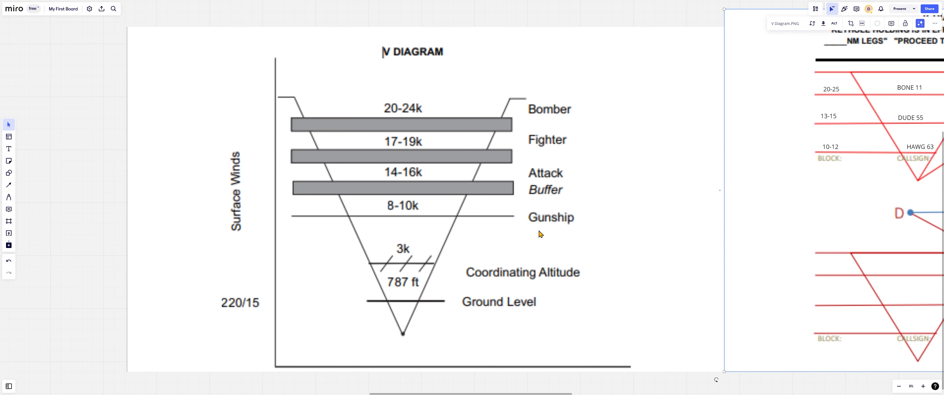
mouse_move(534, 223)
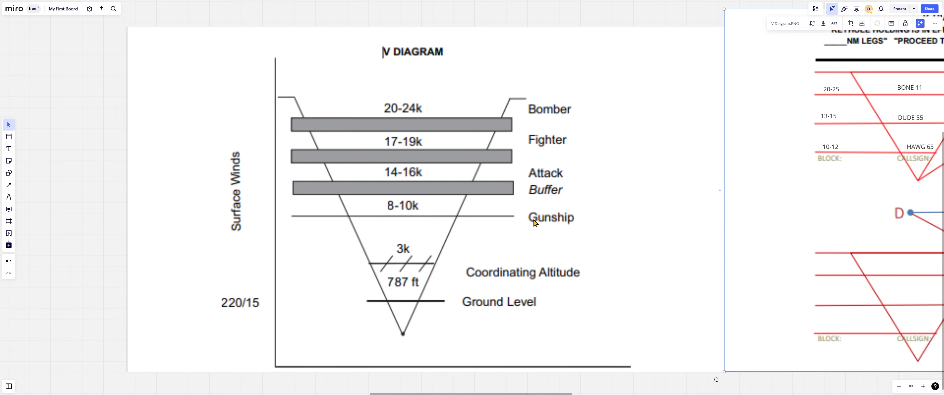
mouse_move(543, 227)
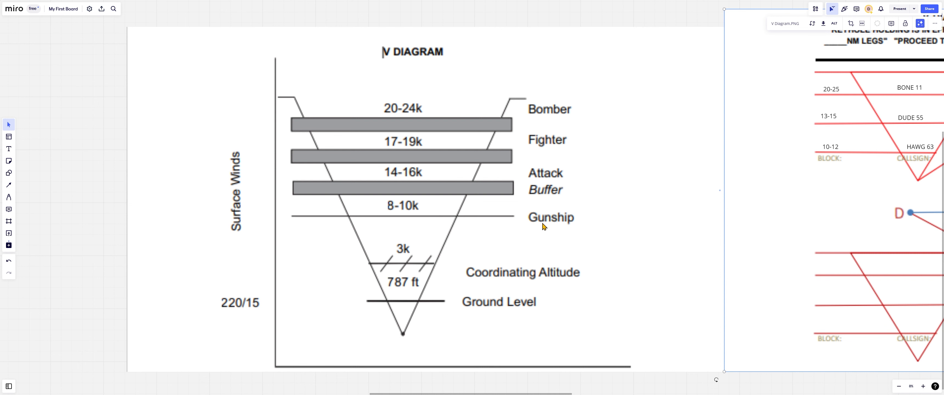
mouse_move(535, 194)
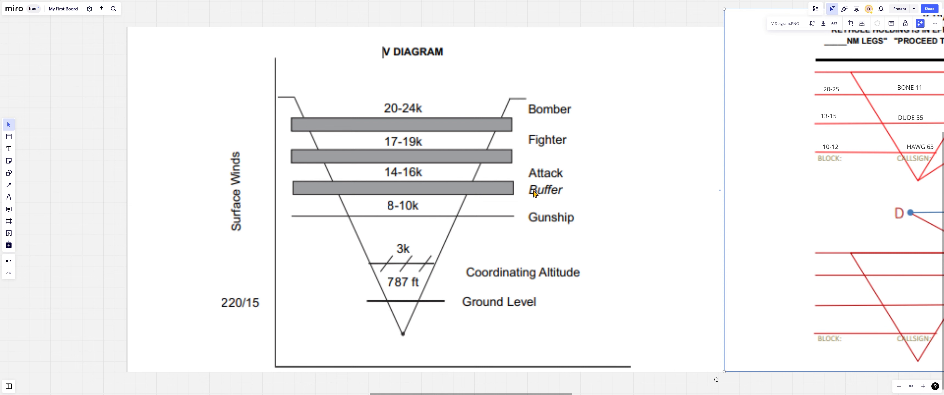
mouse_move(558, 194)
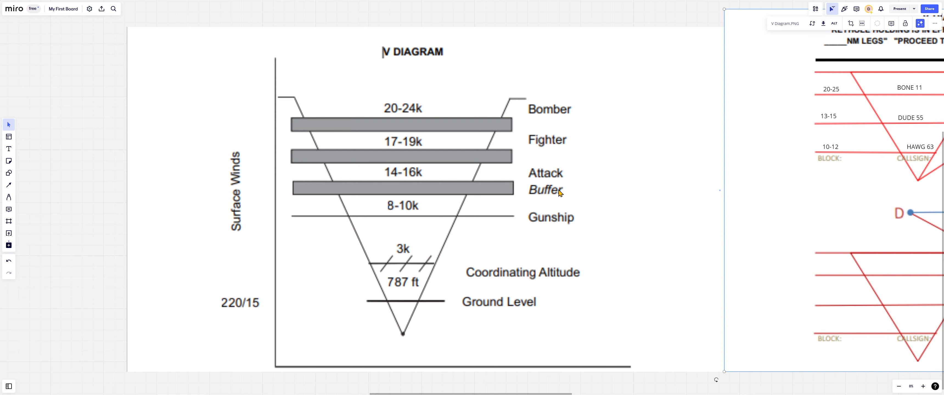
mouse_move(548, 187)
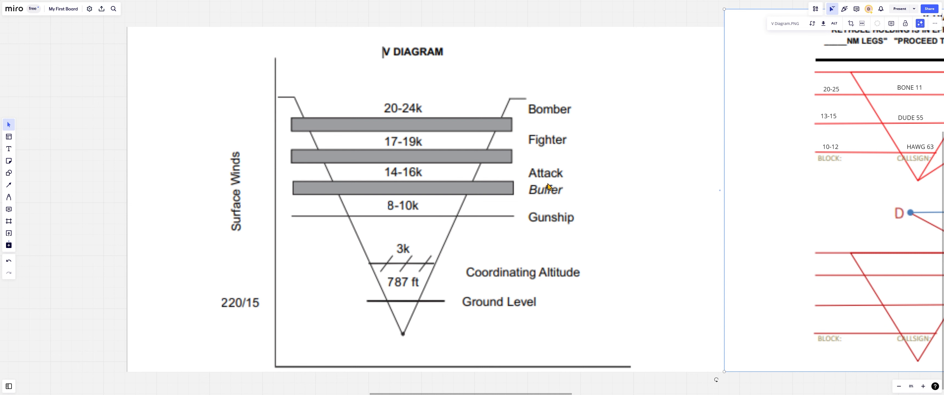
mouse_move(566, 154)
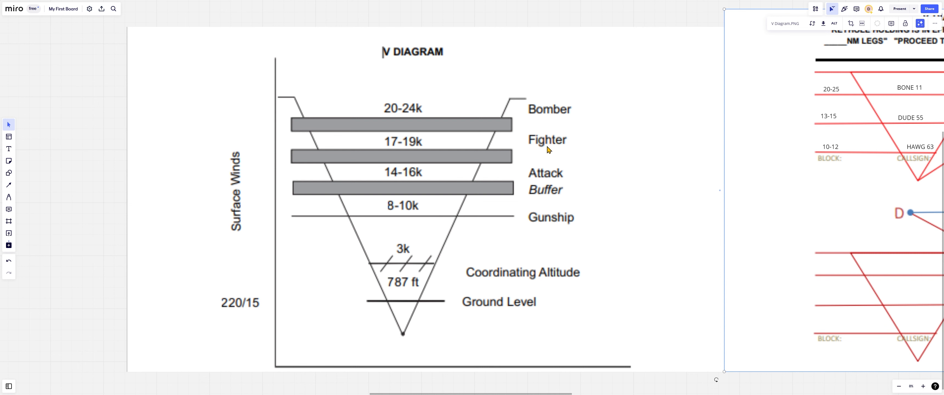
mouse_move(546, 105)
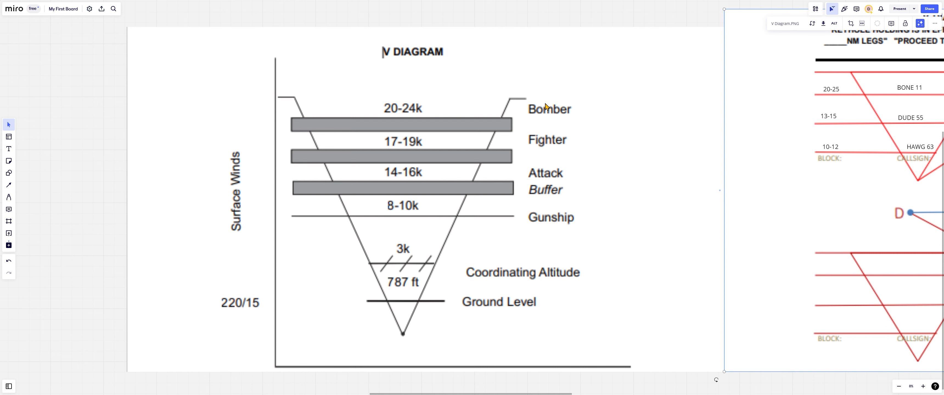
mouse_move(527, 169)
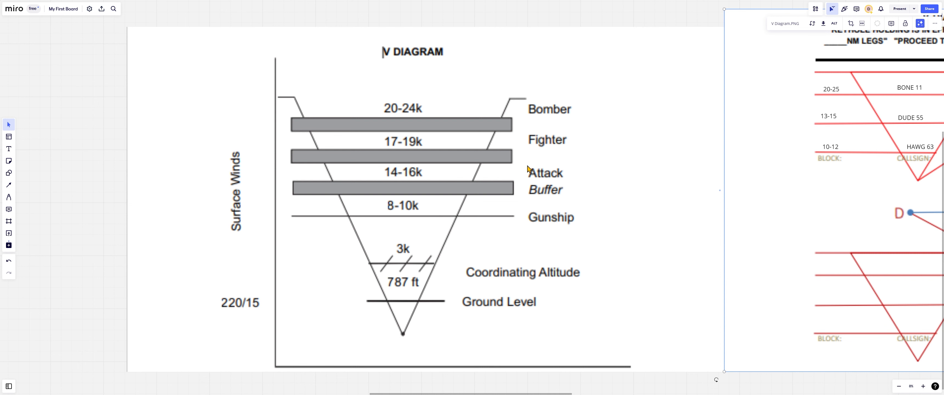
mouse_move(489, 223)
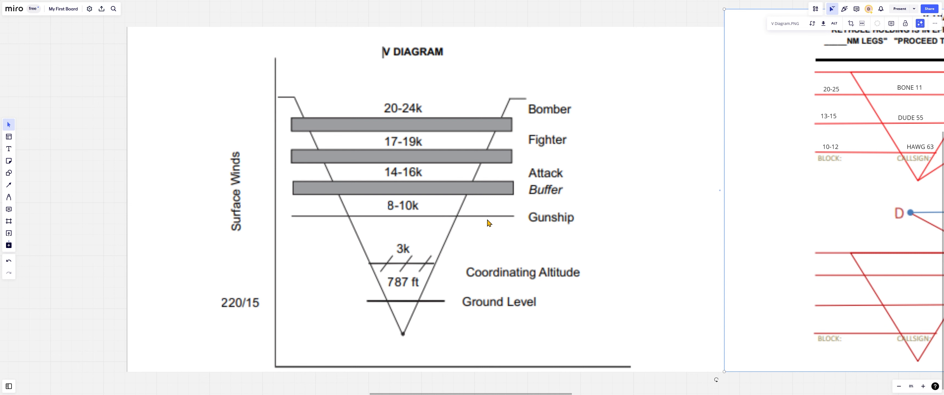
mouse_move(414, 224)
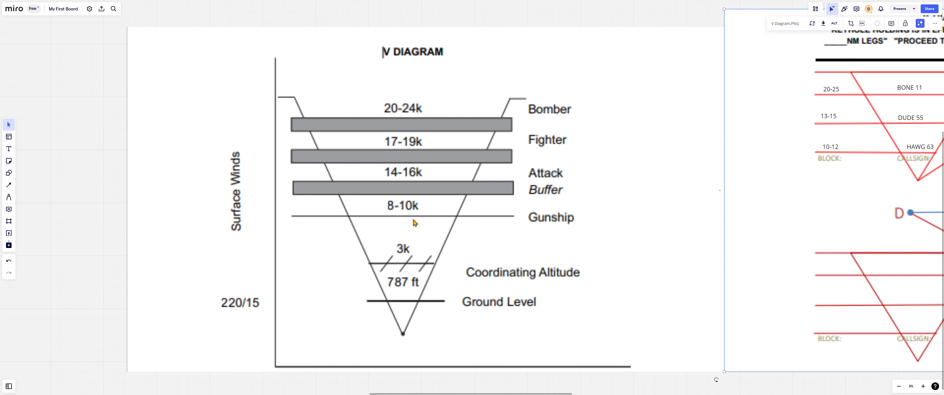
mouse_move(399, 227)
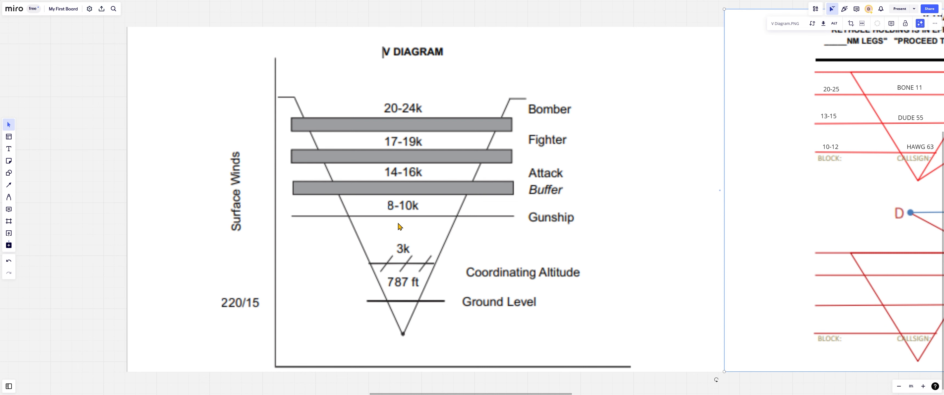
mouse_move(402, 211)
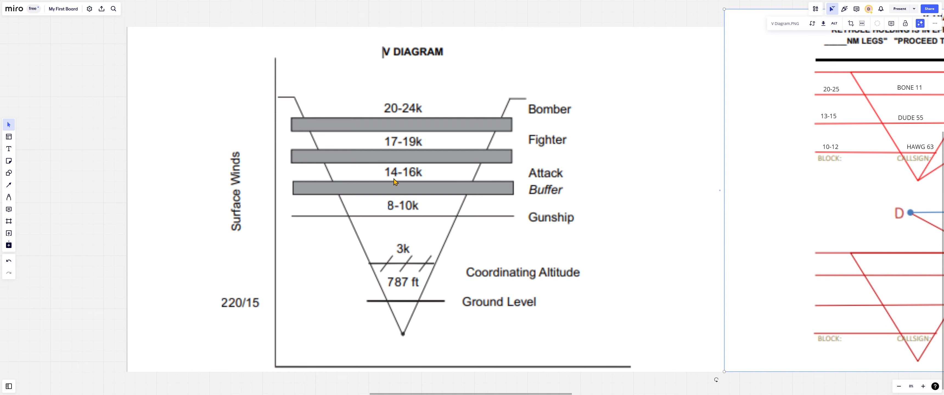
mouse_move(383, 181)
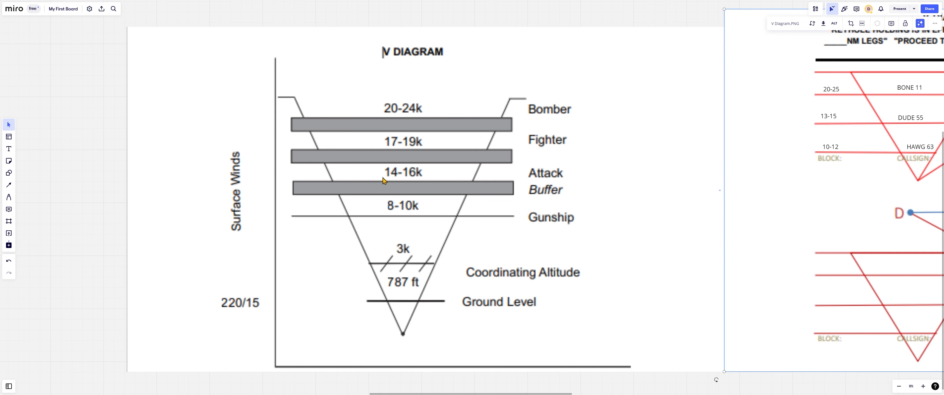
mouse_move(387, 185)
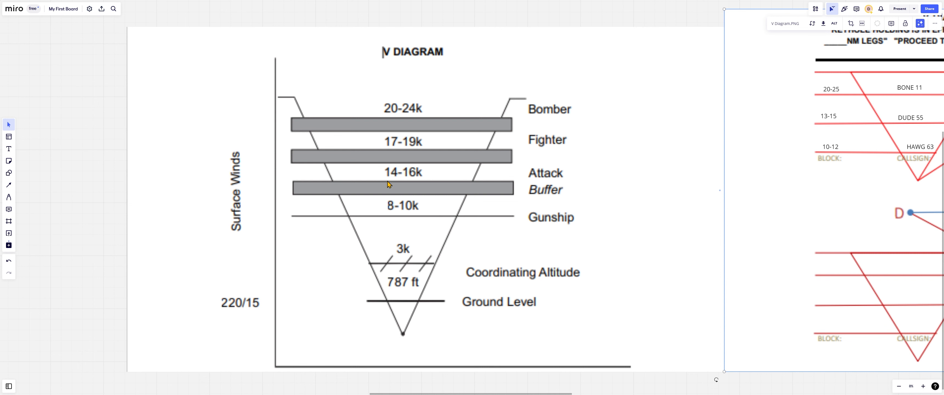
mouse_move(402, 197)
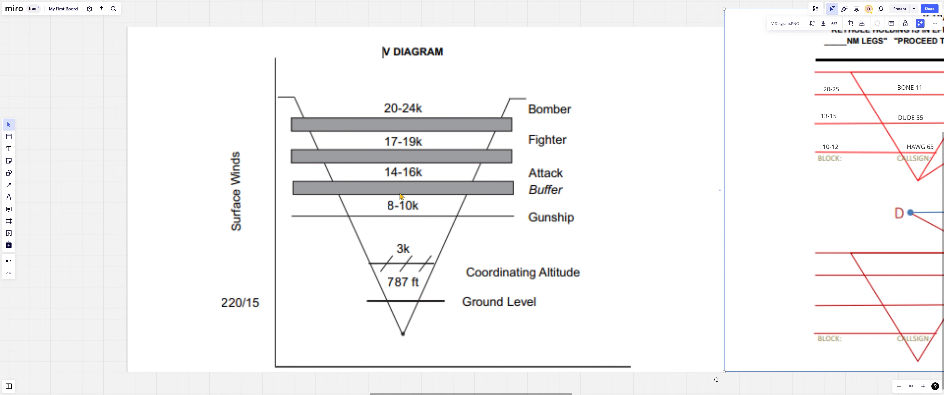
mouse_move(401, 161)
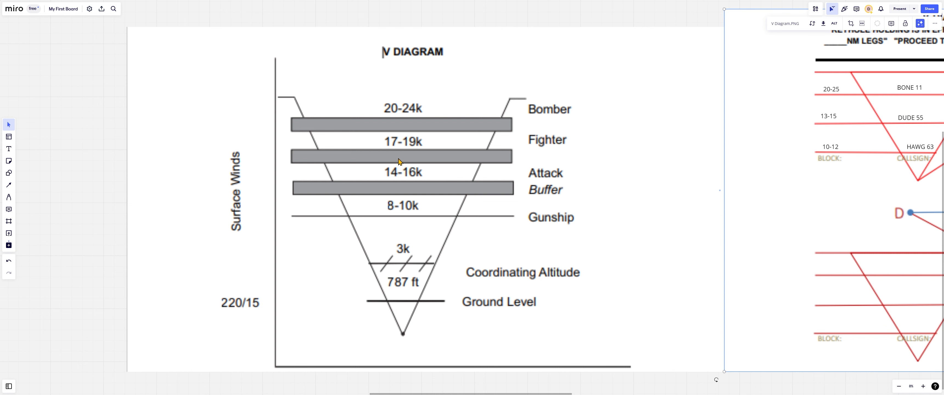
mouse_move(398, 137)
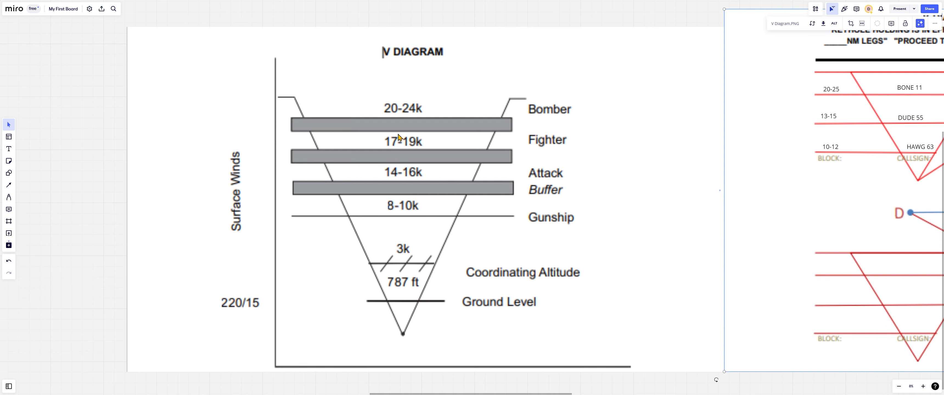
mouse_move(402, 146)
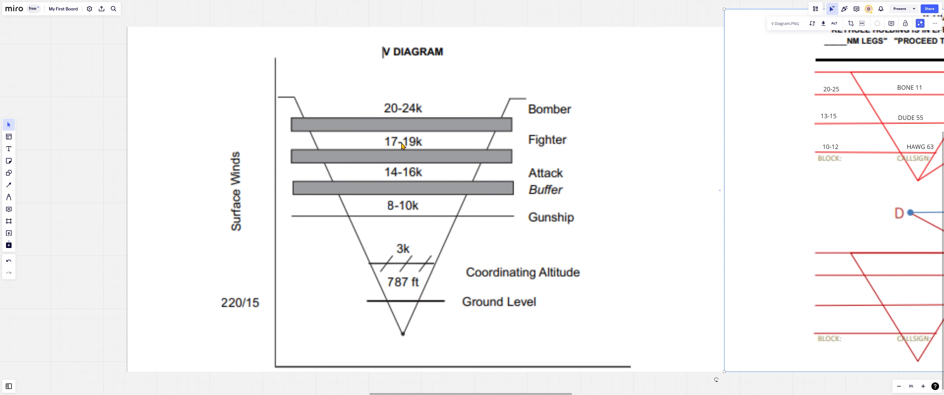
mouse_move(420, 187)
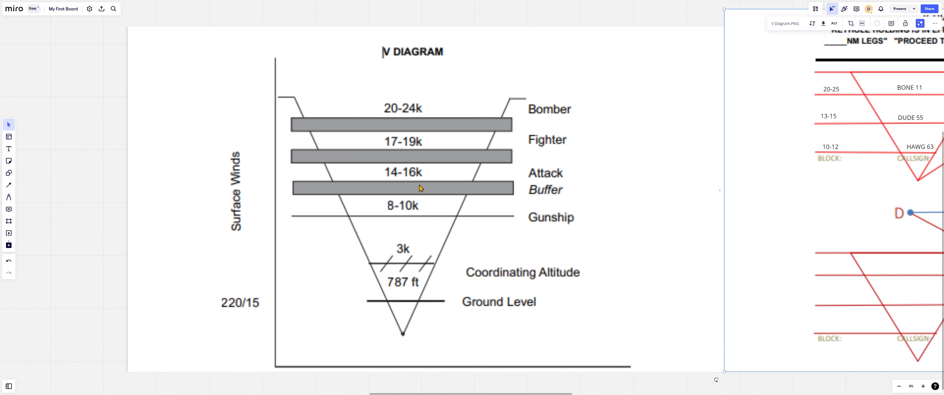
mouse_move(401, 161)
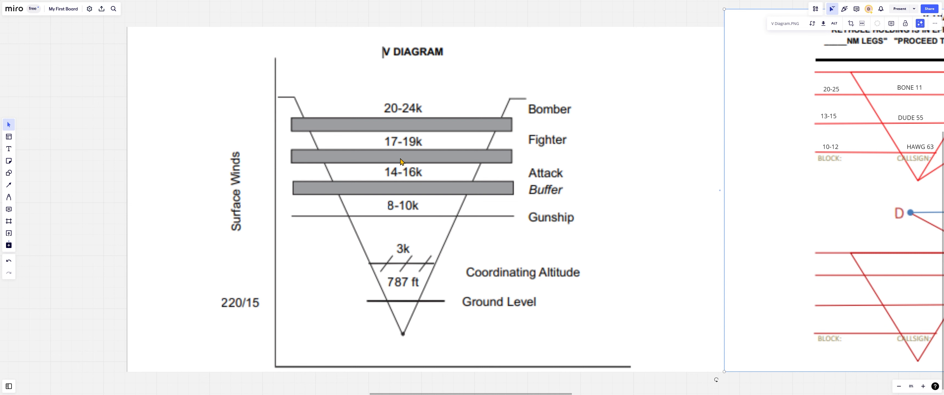
mouse_move(410, 163)
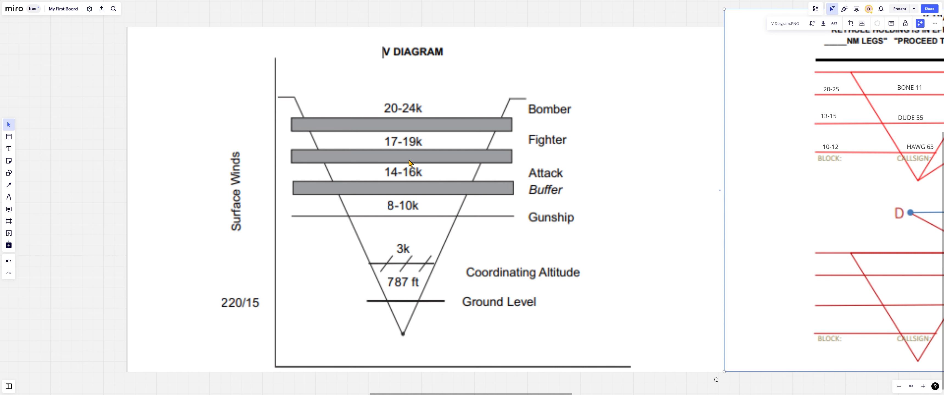
mouse_move(396, 149)
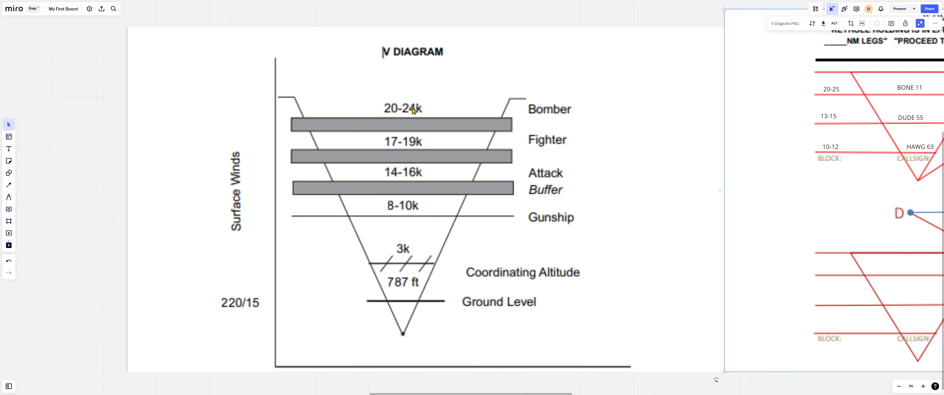
mouse_move(422, 93)
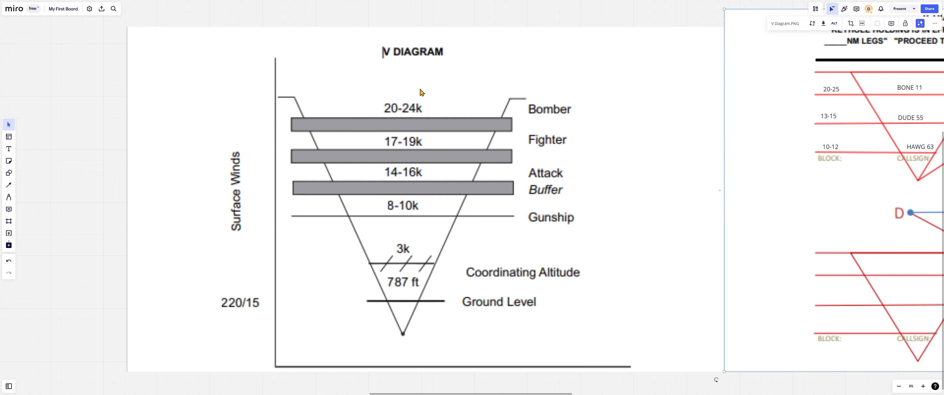
mouse_move(353, 259)
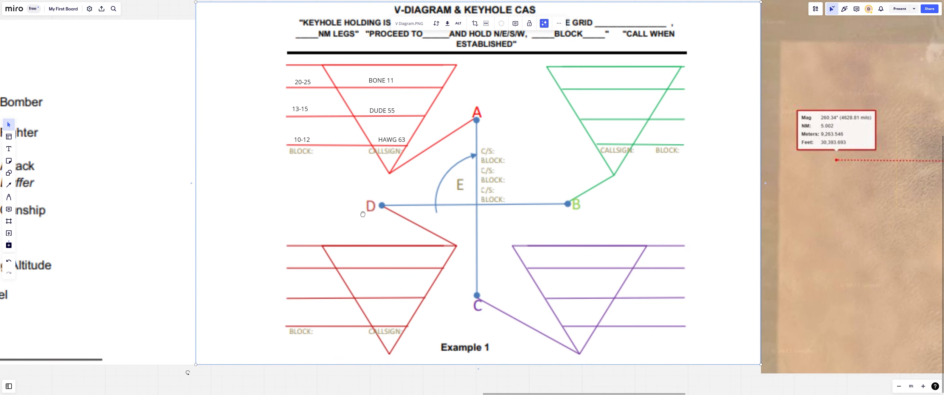
mouse_move(562, 215)
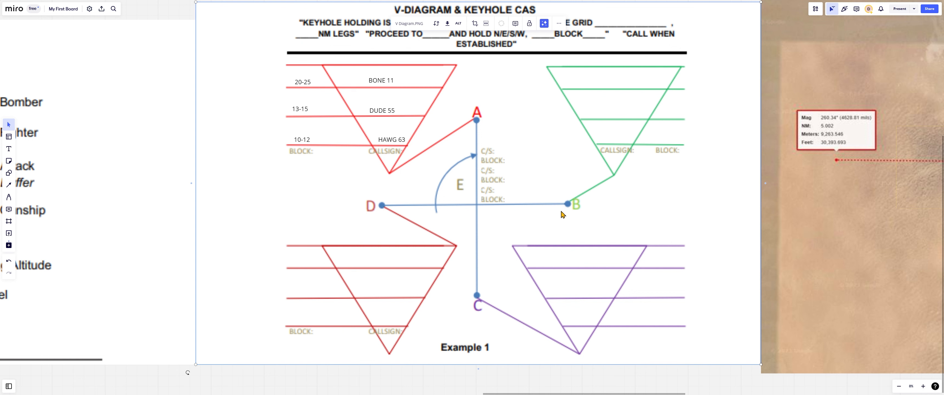
mouse_move(459, 217)
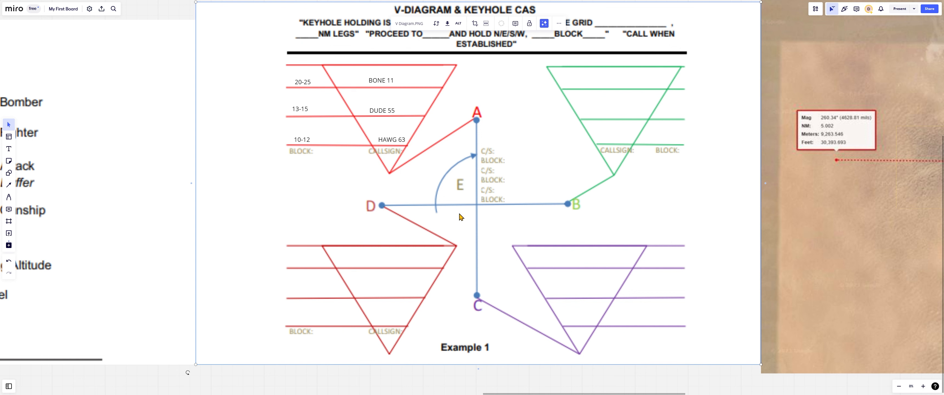
mouse_move(459, 173)
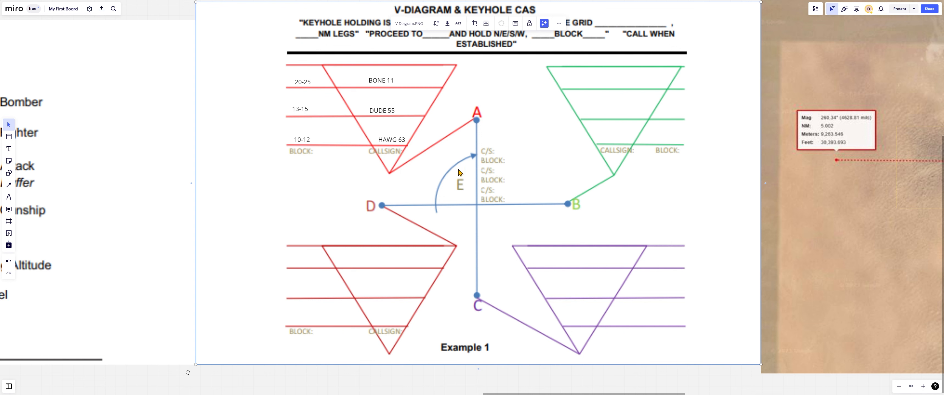
mouse_move(518, 195)
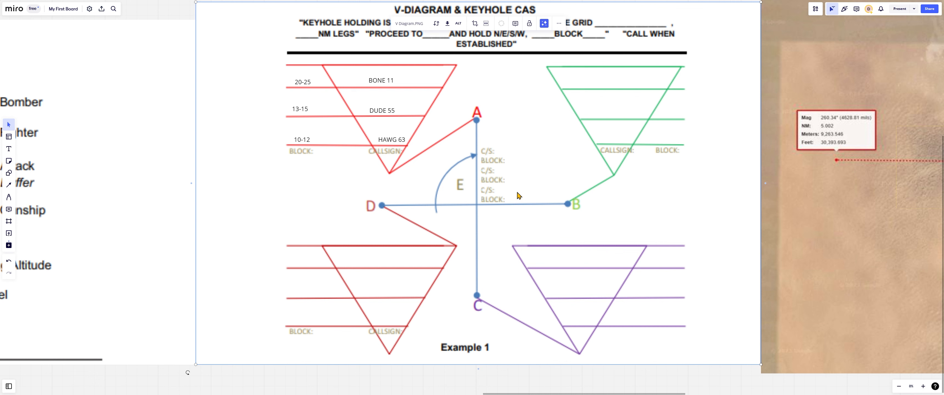
mouse_move(400, 162)
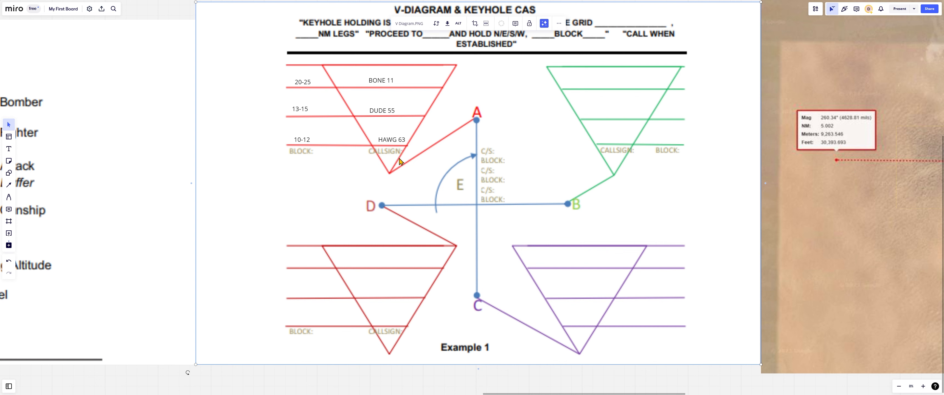
mouse_move(439, 75)
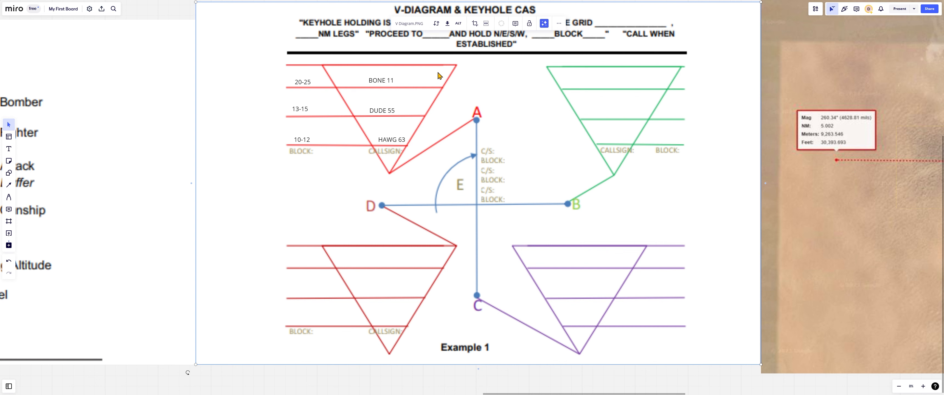
mouse_move(369, 103)
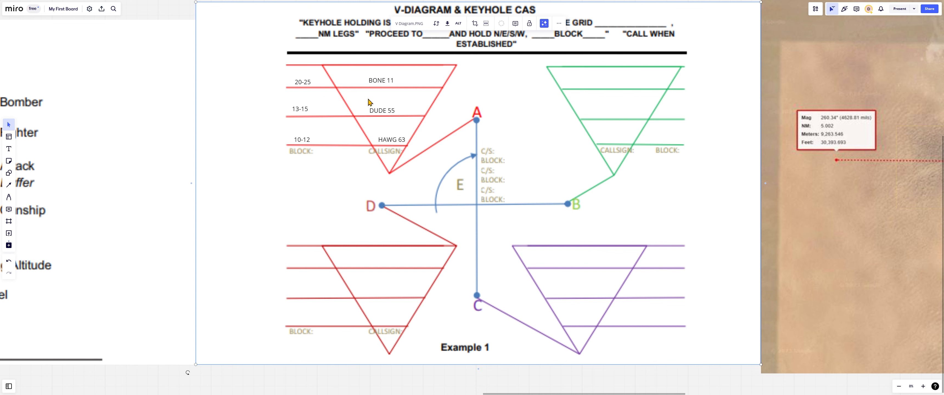
mouse_move(385, 122)
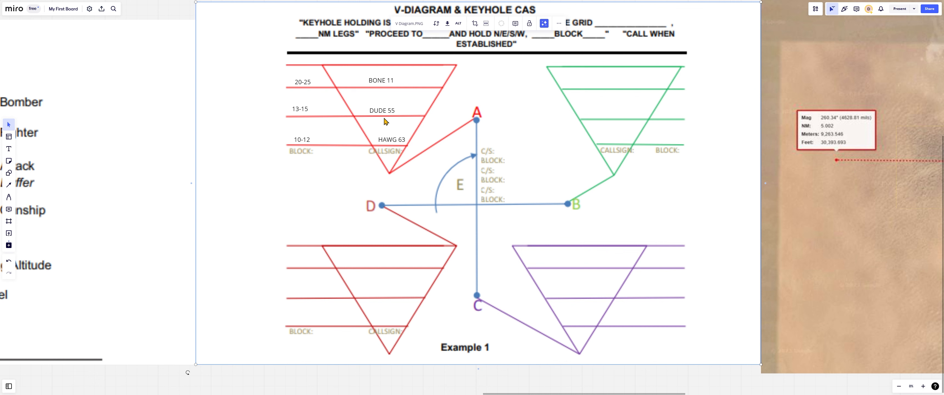
mouse_move(480, 119)
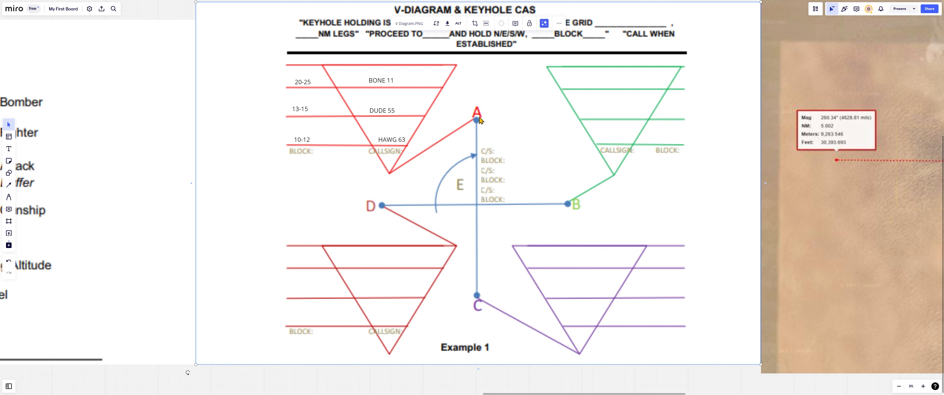
mouse_move(309, 149)
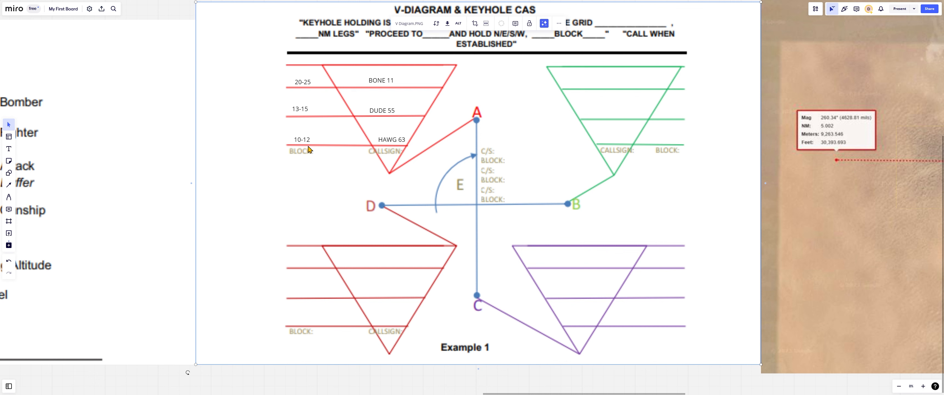
mouse_move(300, 150)
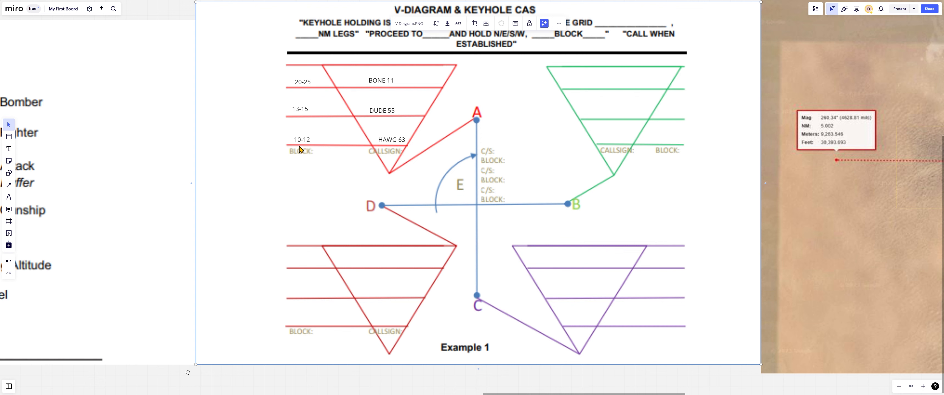
mouse_move(401, 146)
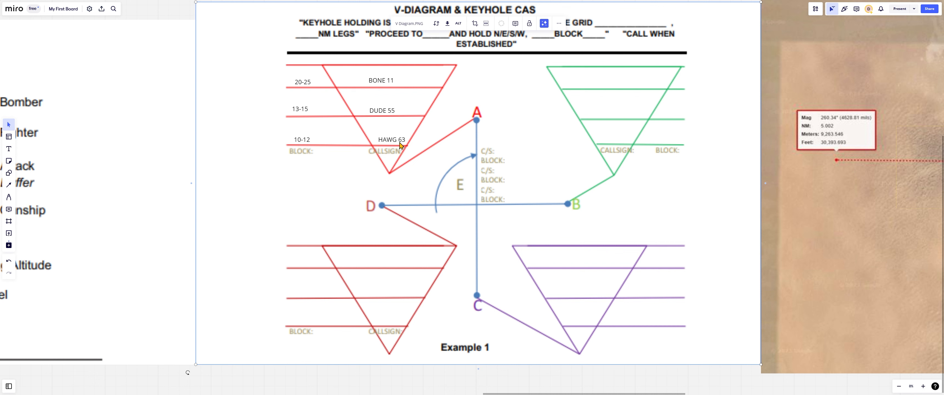
mouse_move(292, 117)
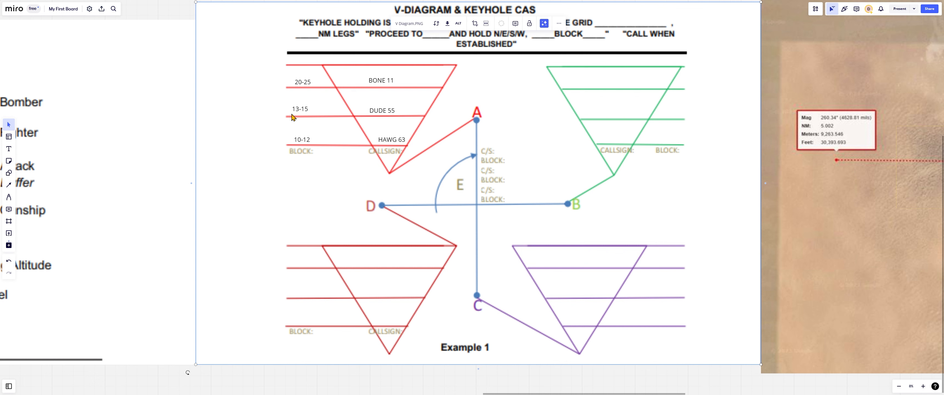
mouse_move(403, 121)
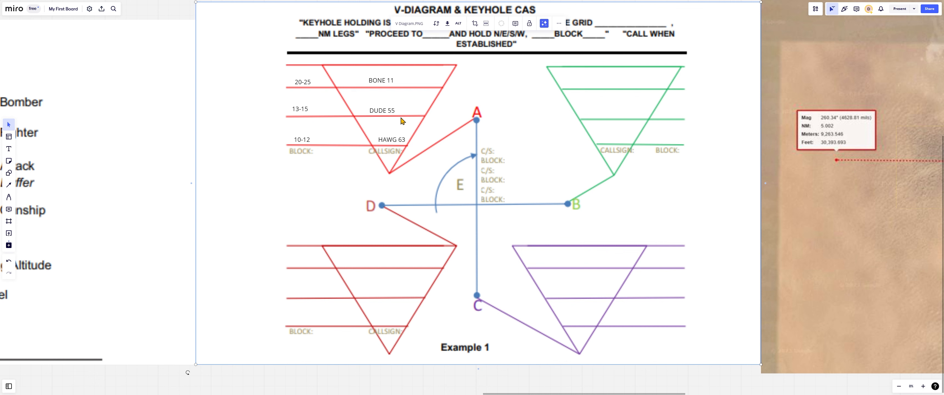
mouse_move(312, 93)
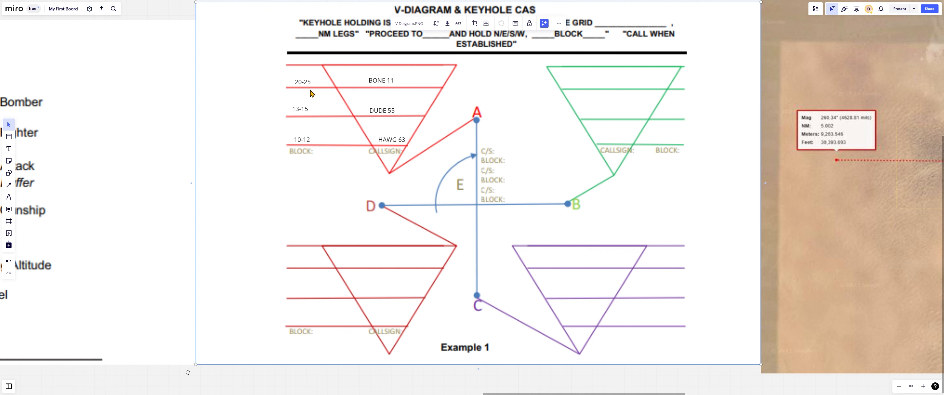
mouse_move(372, 93)
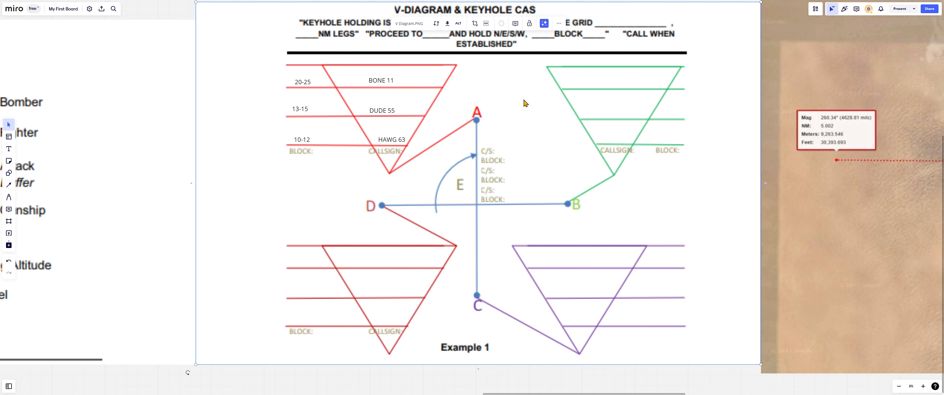
mouse_move(514, 98)
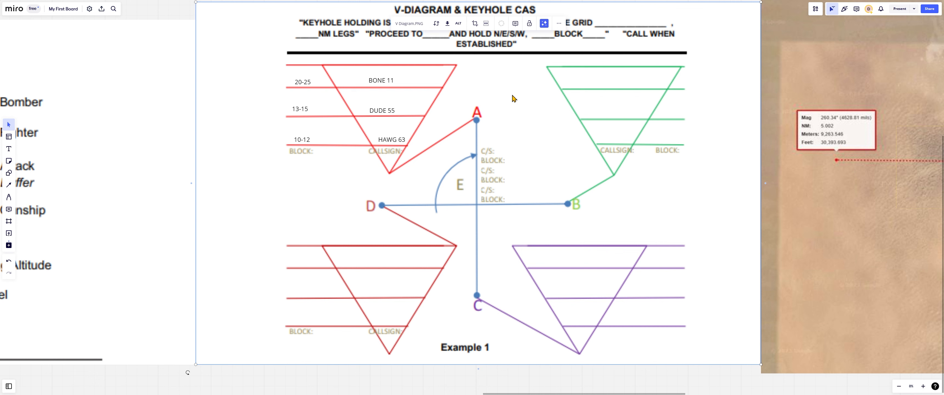
mouse_move(453, 109)
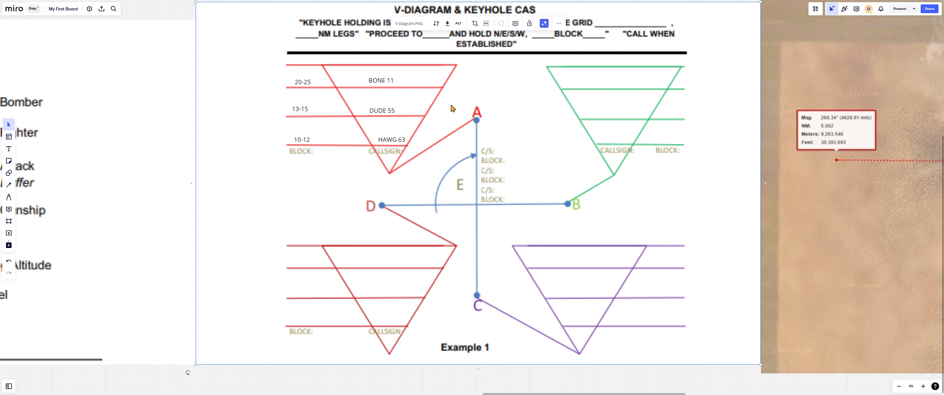
mouse_move(622, 118)
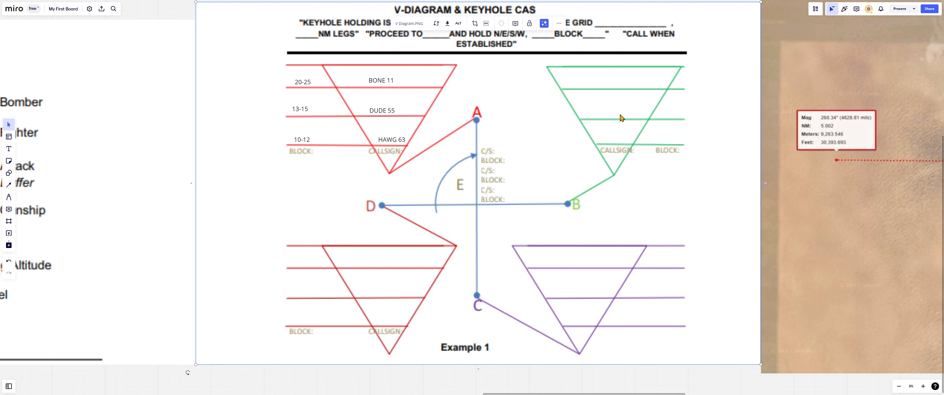
mouse_move(377, 296)
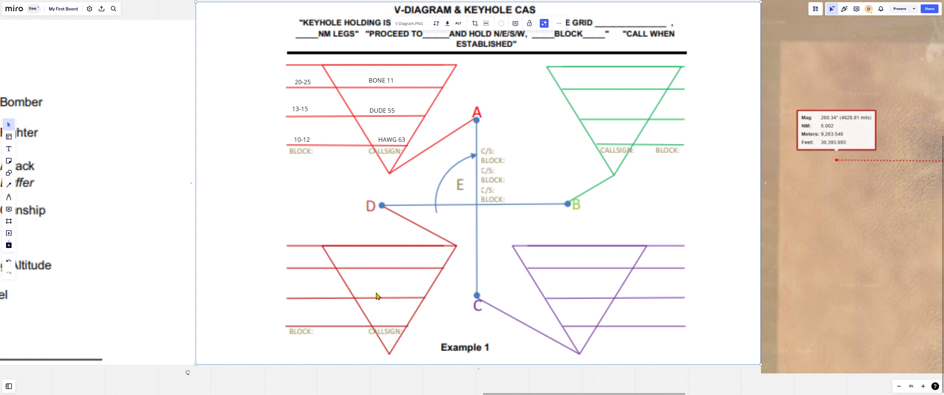
mouse_move(384, 130)
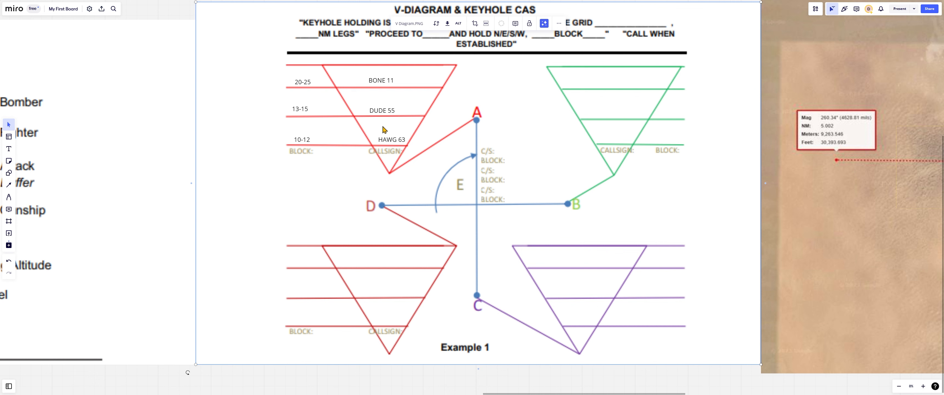
mouse_move(400, 143)
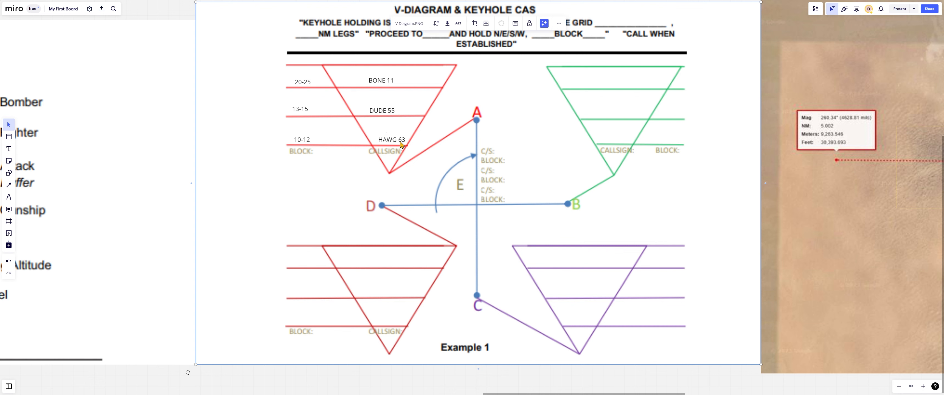
mouse_move(456, 85)
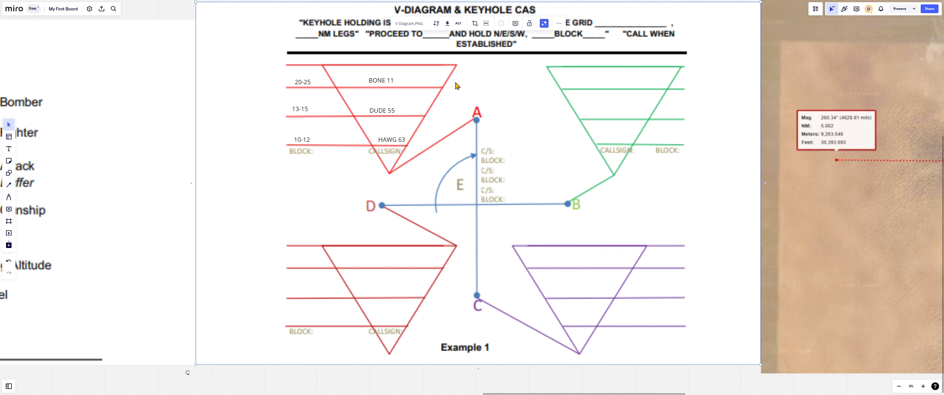
mouse_move(501, 129)
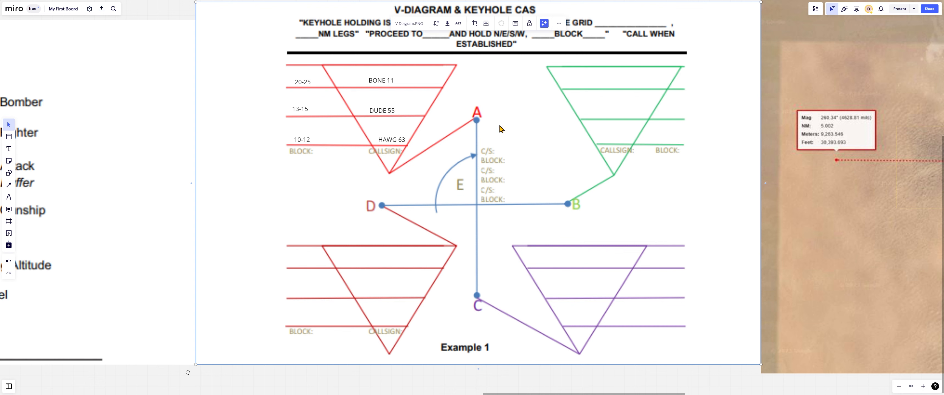
mouse_move(464, 95)
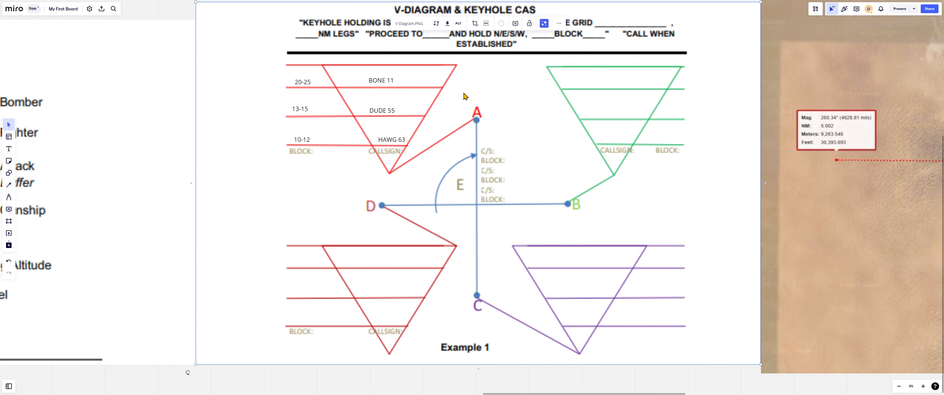
mouse_move(478, 94)
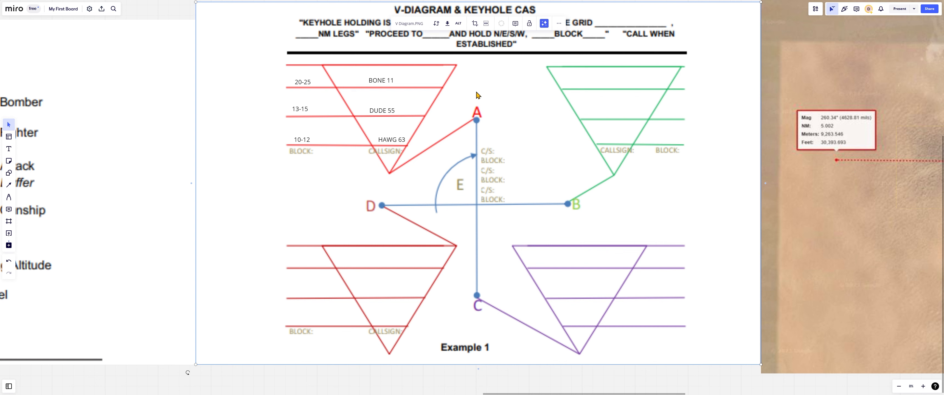
mouse_move(474, 199)
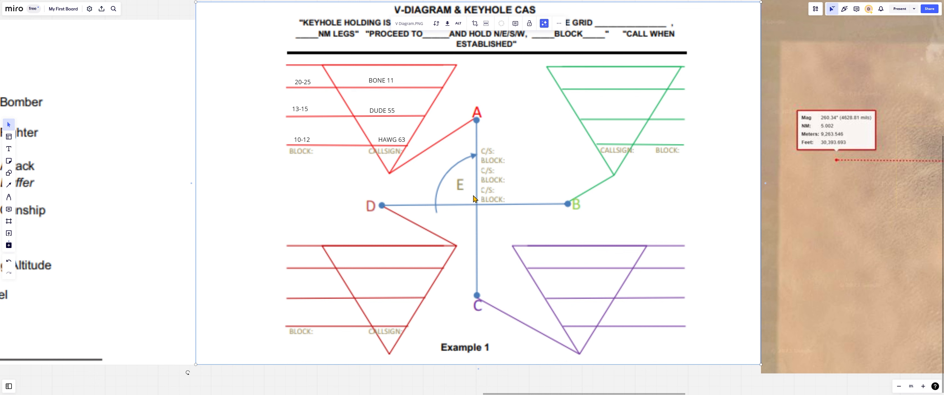
mouse_move(493, 126)
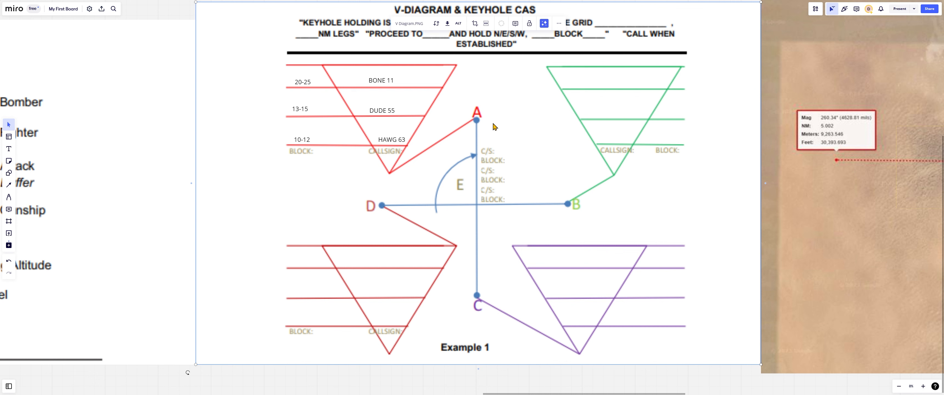
mouse_move(596, 200)
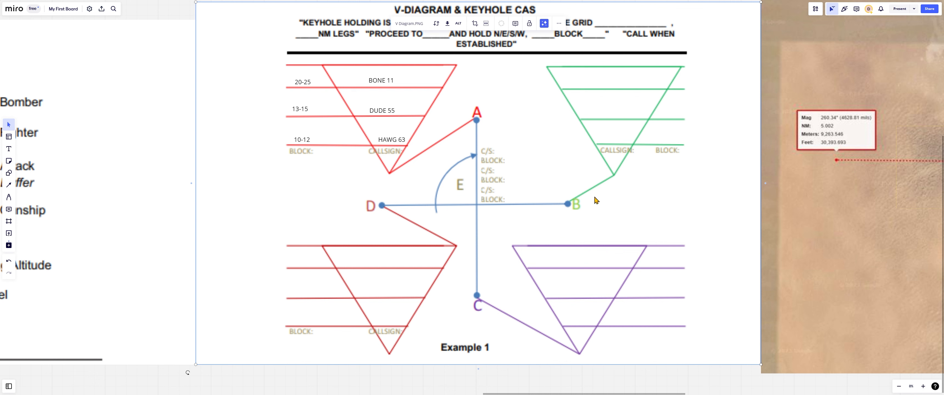
mouse_move(441, 176)
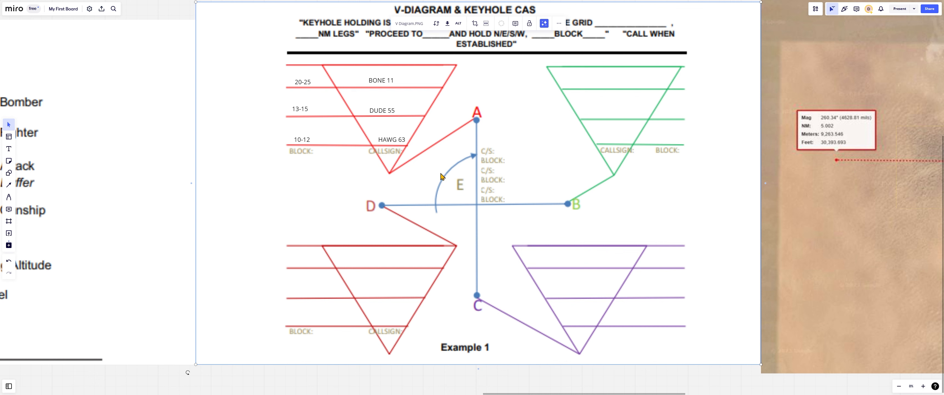
mouse_move(347, 101)
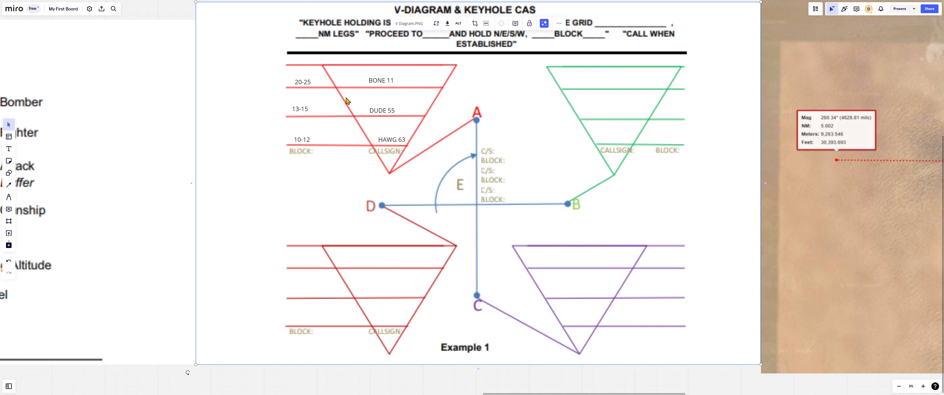
mouse_move(385, 140)
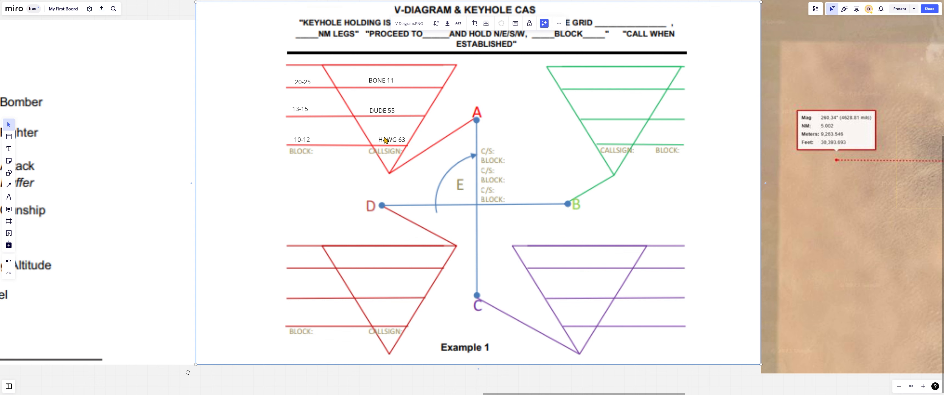
mouse_move(664, 208)
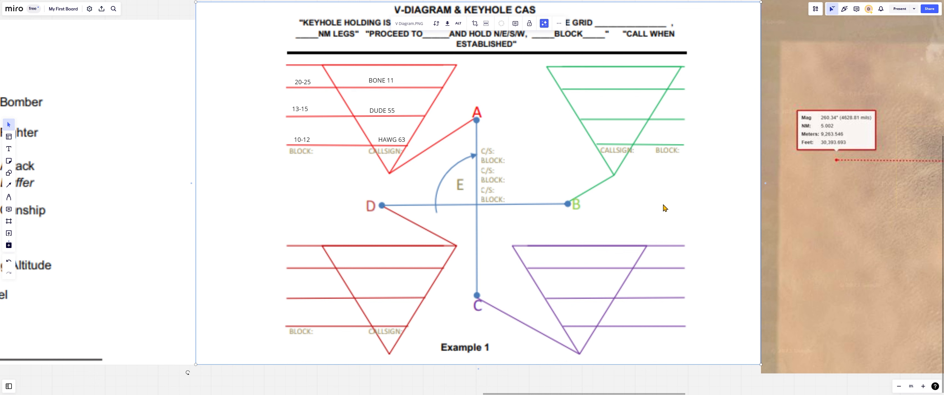
mouse_move(656, 220)
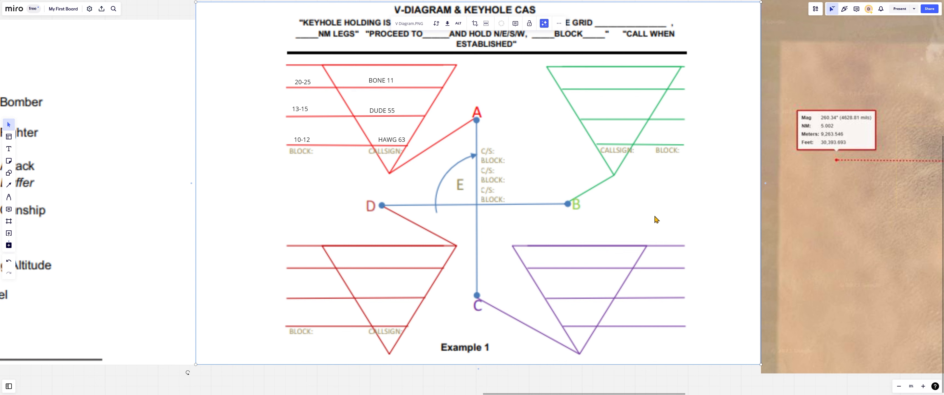
mouse_move(653, 223)
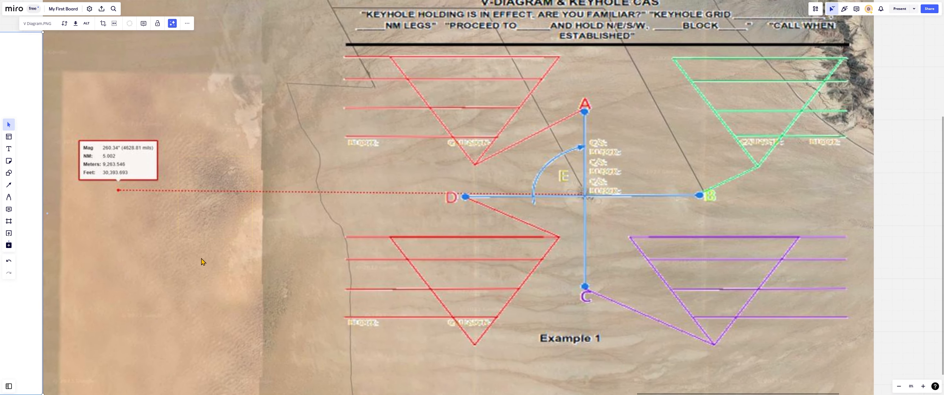
mouse_move(668, 90)
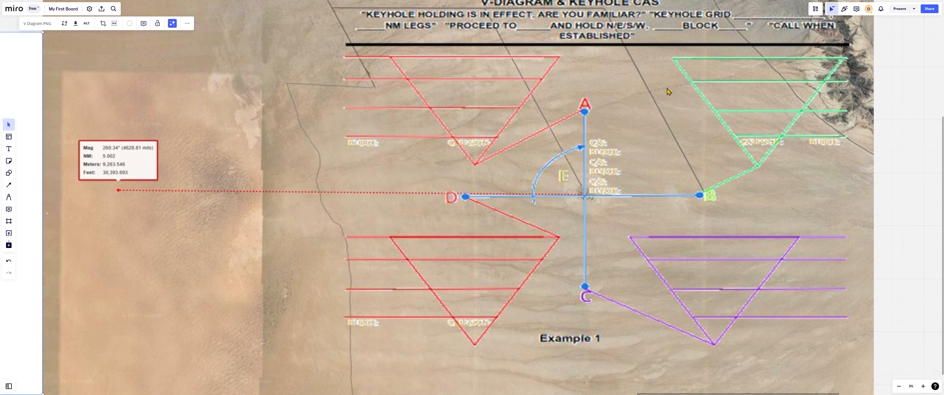
mouse_move(783, 158)
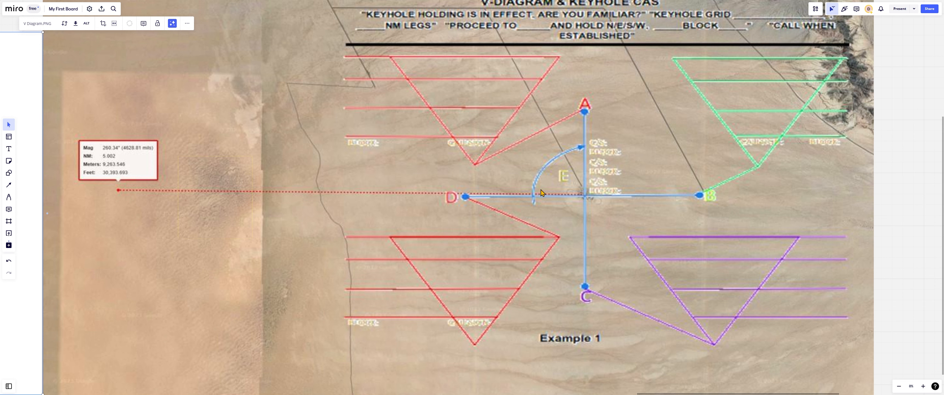
mouse_move(236, 196)
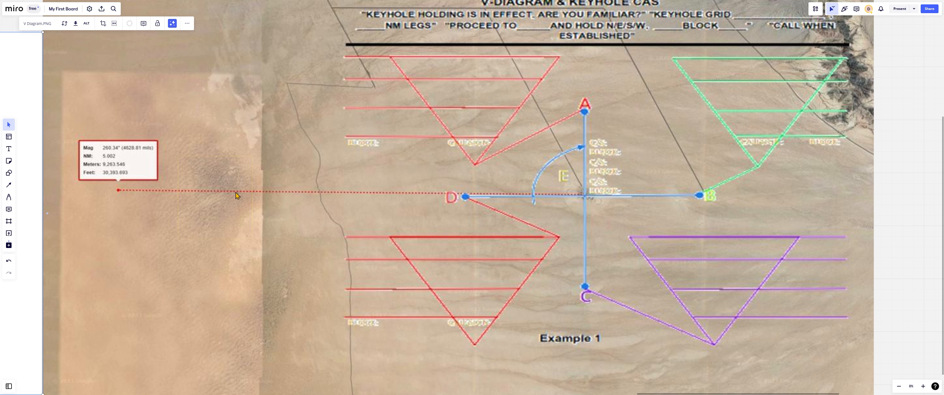
mouse_move(251, 198)
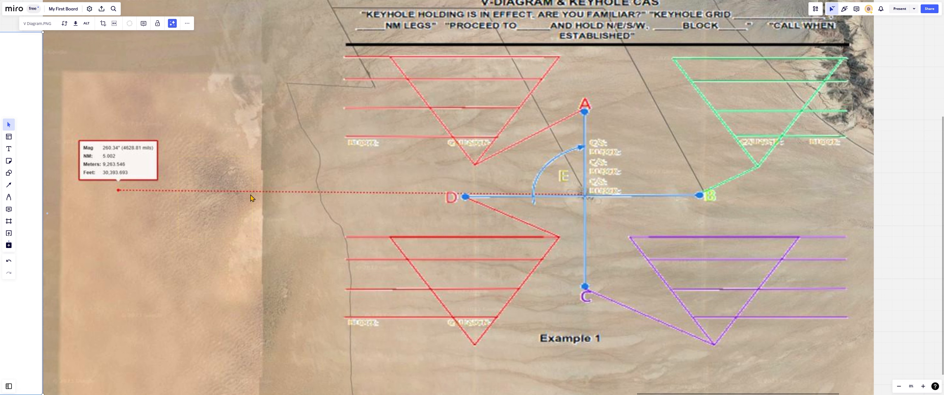
mouse_move(519, 271)
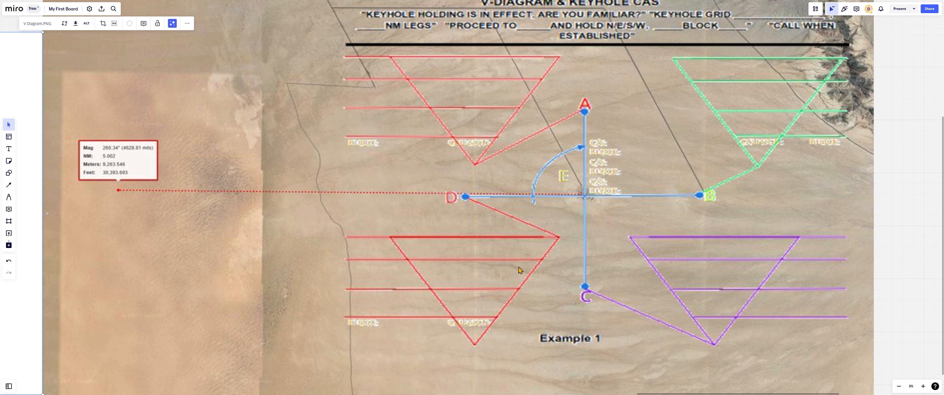
mouse_move(384, 250)
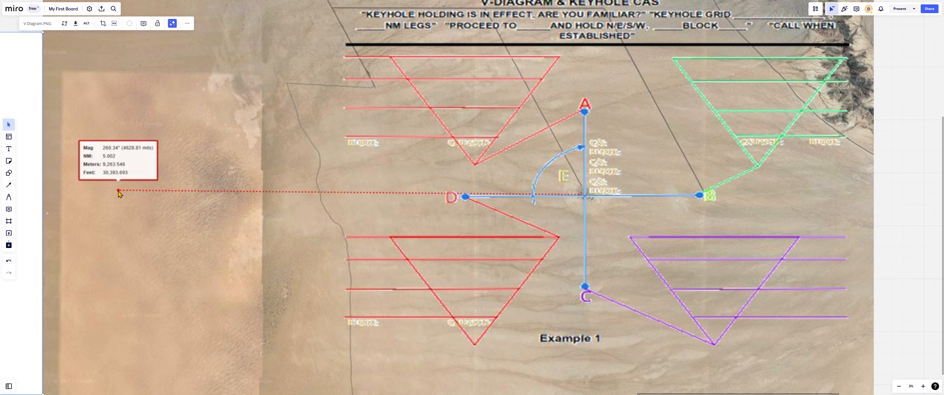
mouse_move(442, 288)
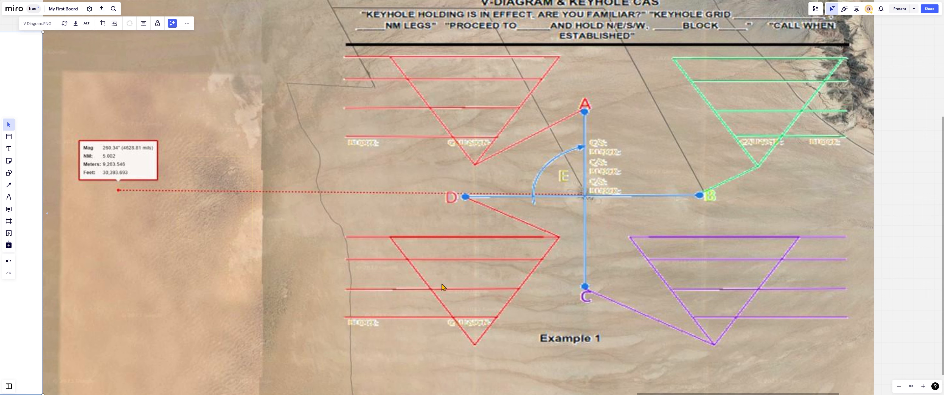
mouse_move(121, 104)
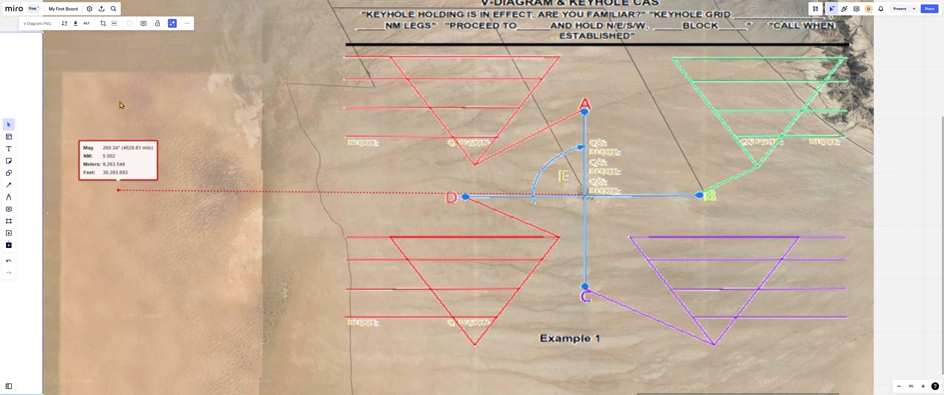
mouse_move(510, 195)
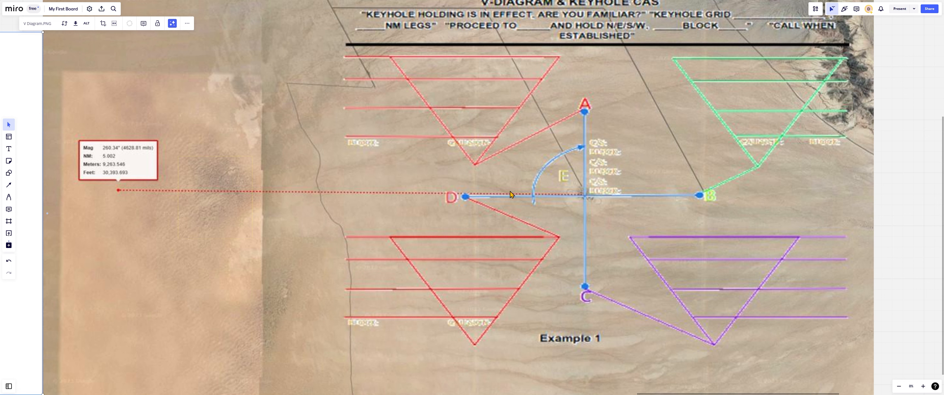